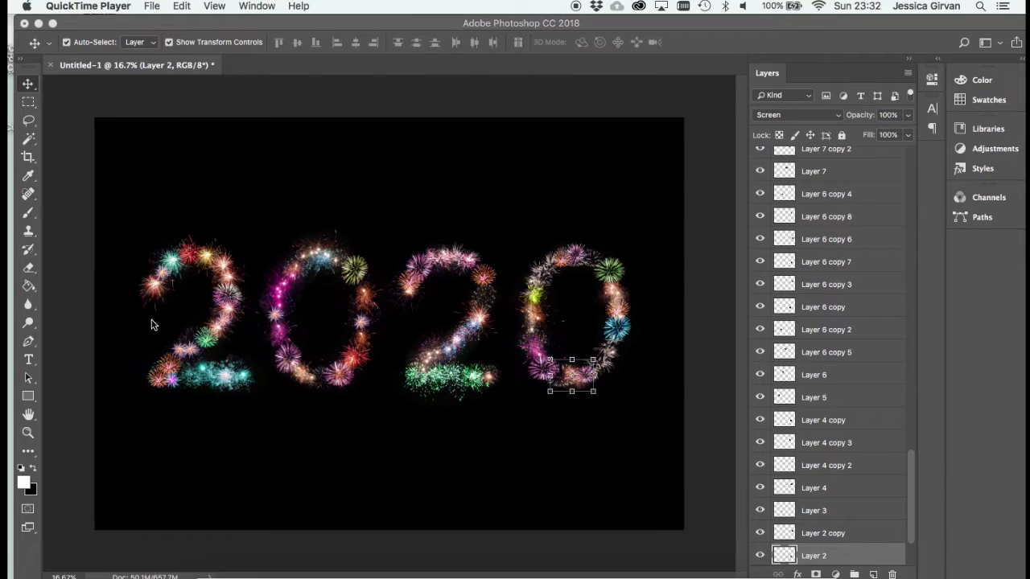
{"action": "mouse_move", "coordinate": [734, 325]}
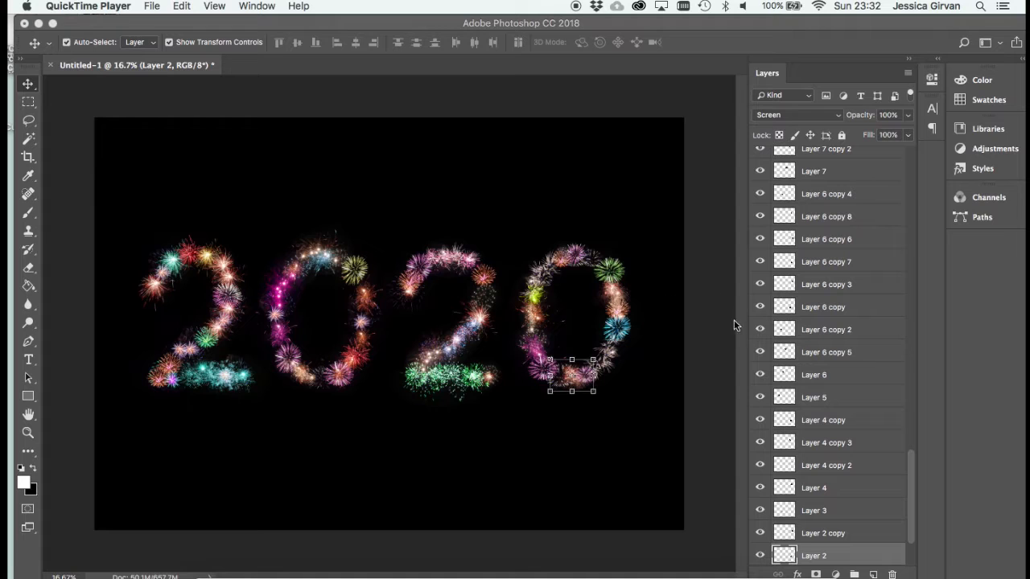
Duplicate all the selected firework layers that form the 2020
{"action": "scroll", "scroll_direction": "down", "scroll_amount": 3}
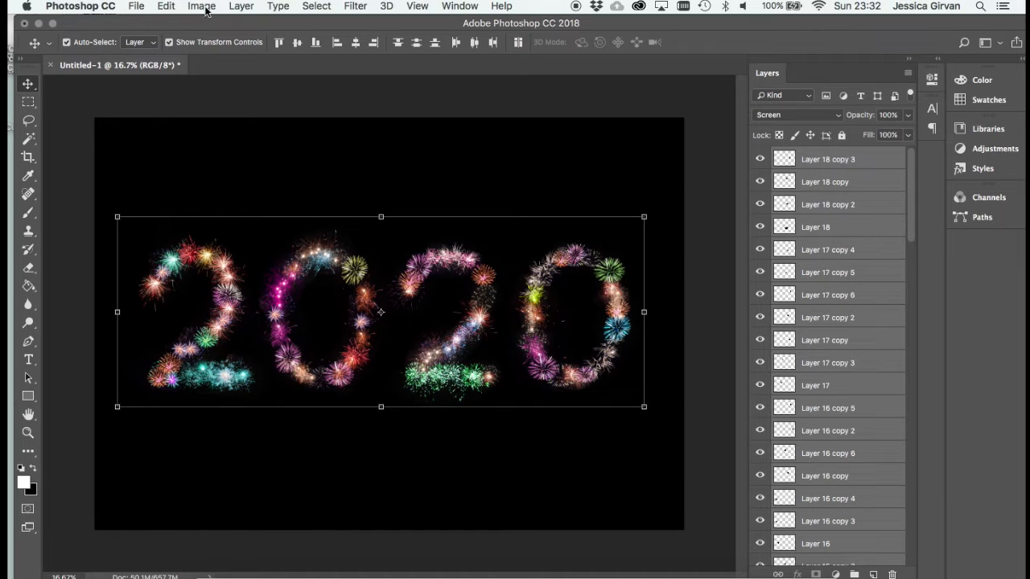
{"action": "left_click", "coordinate": [242, 7]}
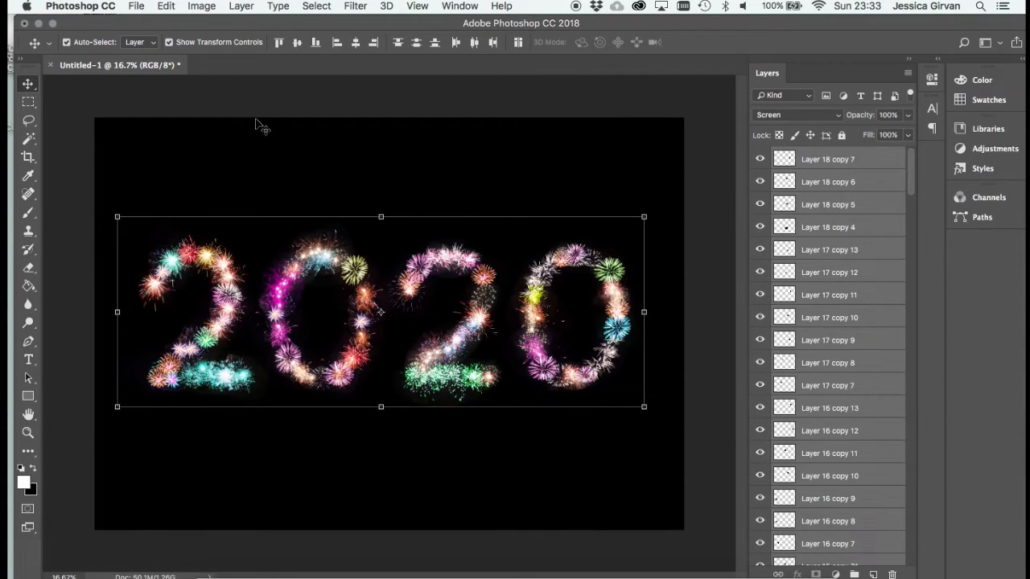
Merge the duplicated firework layers into a single 2020 layer
{"action": "left_click", "coordinate": [241, 6]}
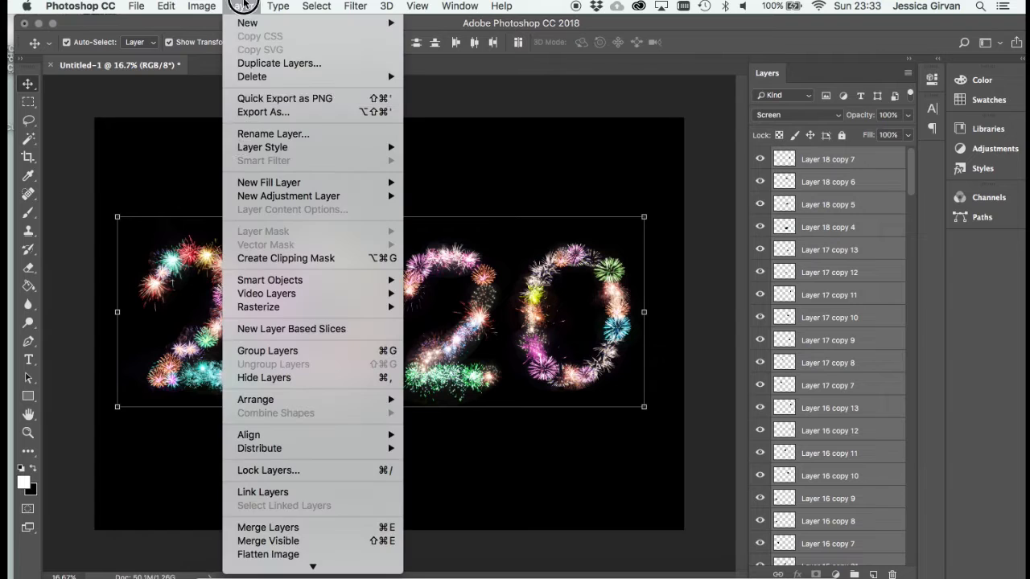
{"action": "left_click", "coordinate": [242, 8]}
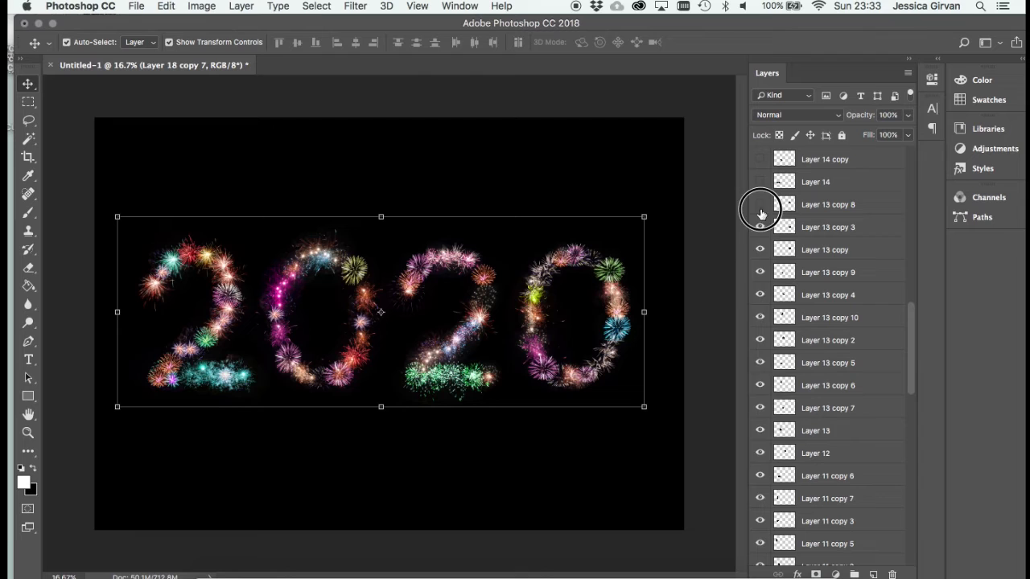
Hide the original firework layers, keeping only the merged layer visible
{"action": "scroll", "scroll_direction": "down", "scroll_amount": 3}
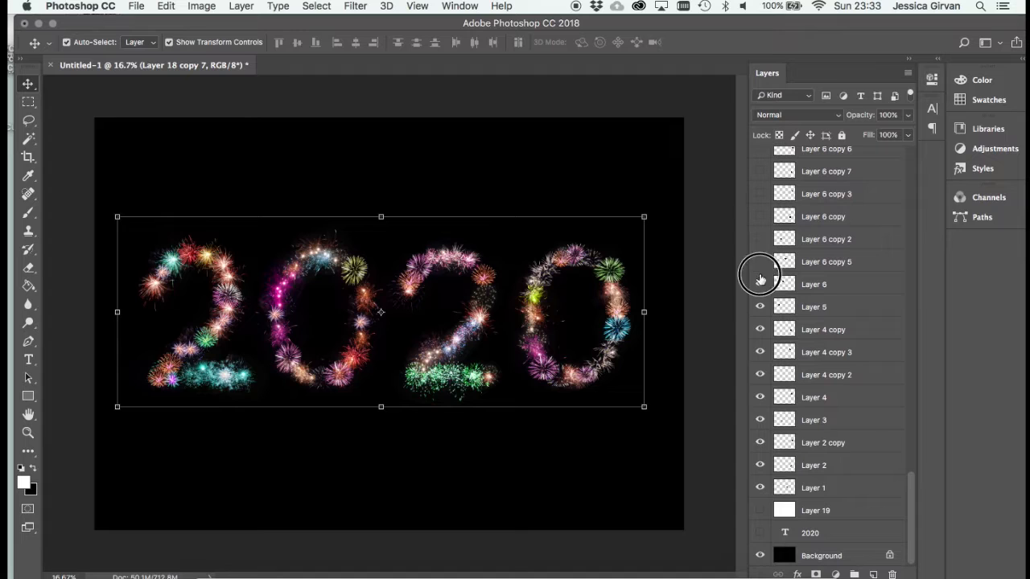
{"action": "left_click", "coordinate": [760, 283]}
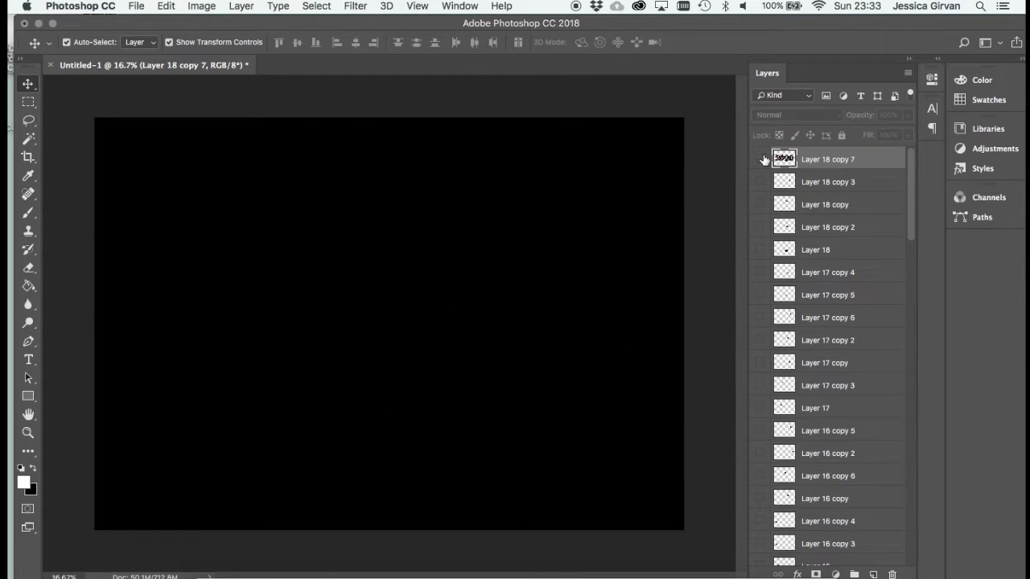
{"action": "left_click", "coordinate": [760, 160]}
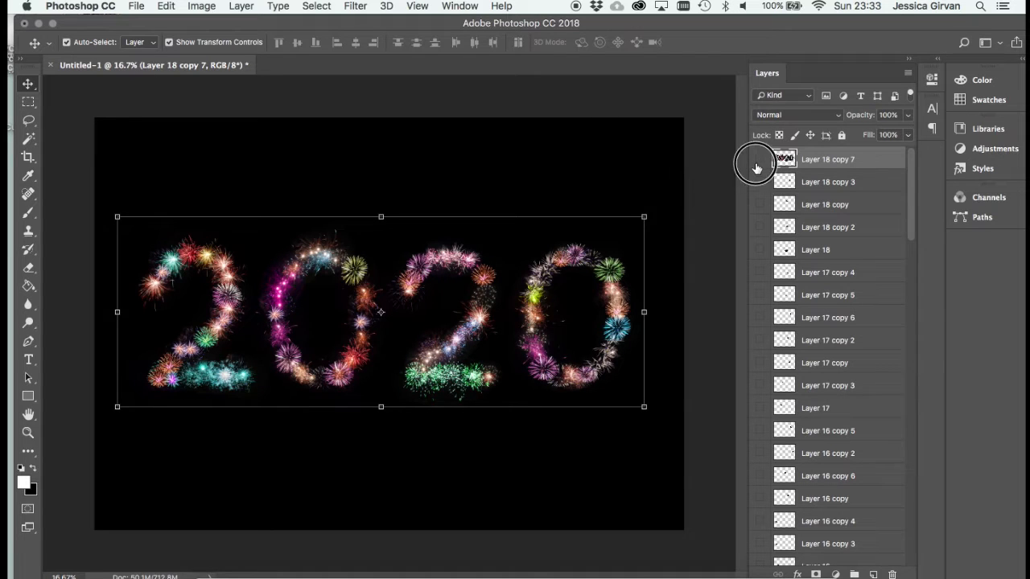
{"action": "left_click", "coordinate": [760, 159]}
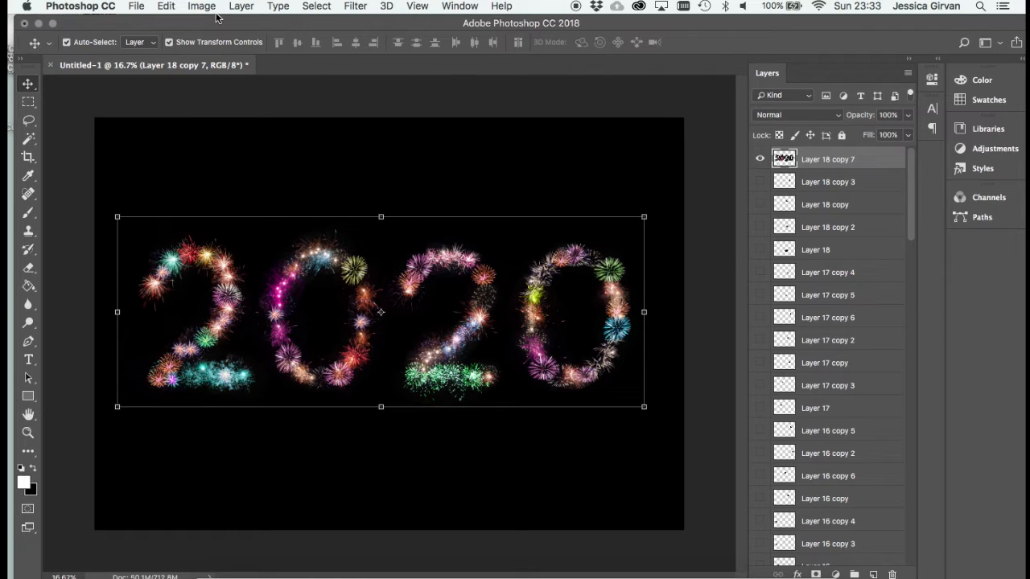
{"action": "mouse_move", "coordinate": [390, 88]}
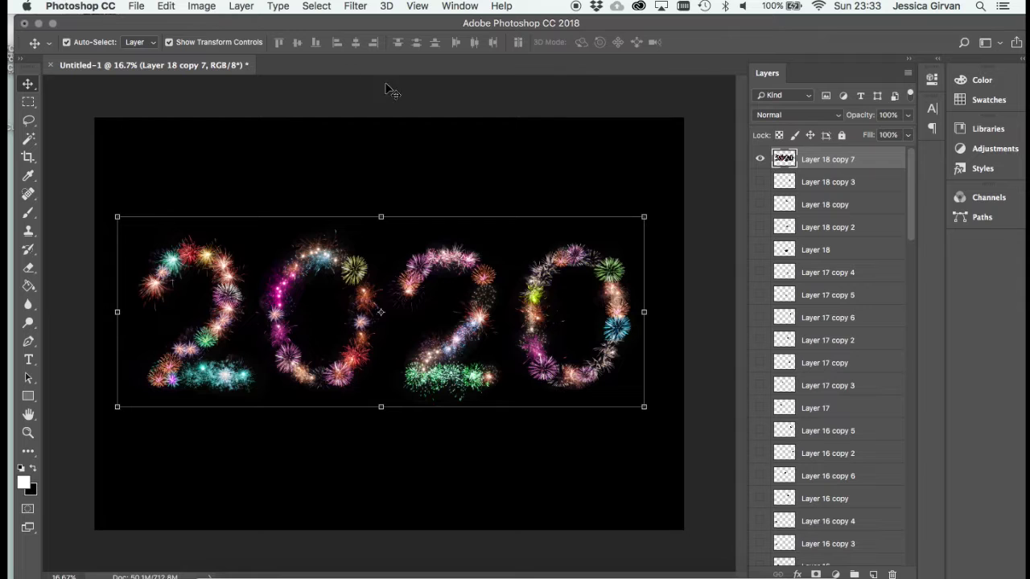
Desaturate the merged fireworks to -100 so the 2020 sparkles turn white
{"action": "left_click", "coordinate": [201, 7]}
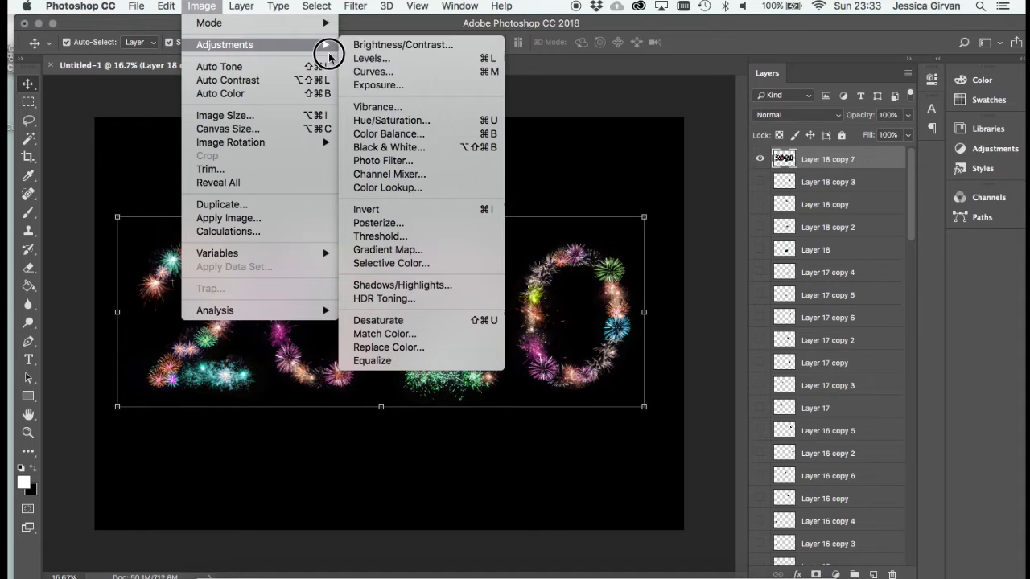
{"action": "left_click", "coordinate": [391, 119]}
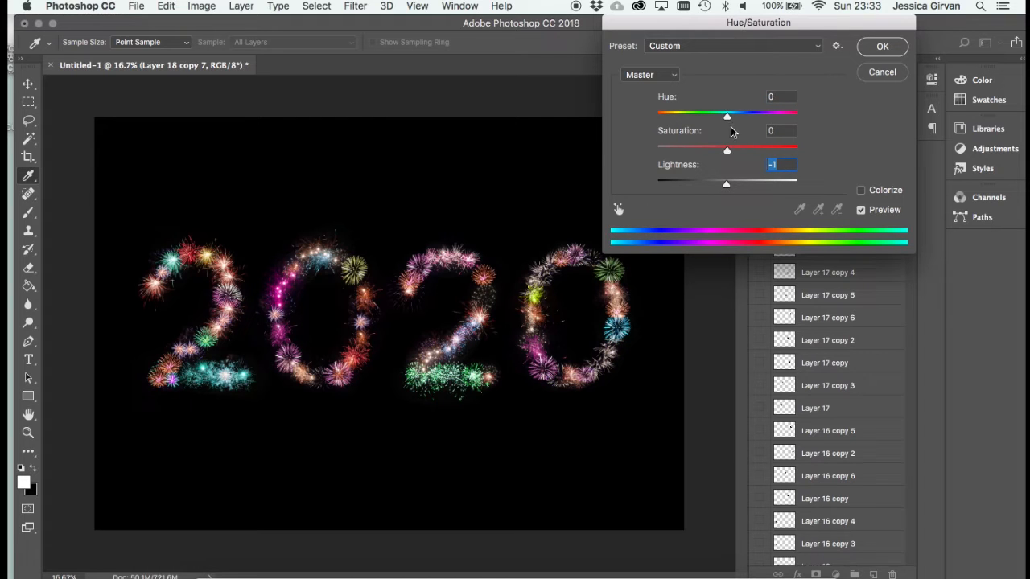
{"action": "left_click_drag", "start_coordinate": [728, 150], "coordinate": [657, 149]}
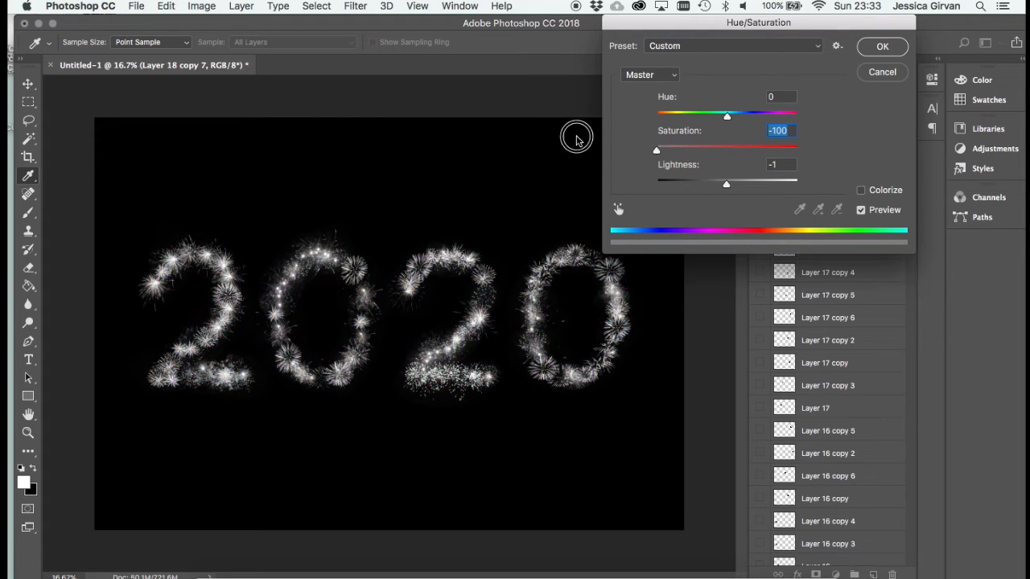
{"action": "left_click", "coordinate": [882, 45]}
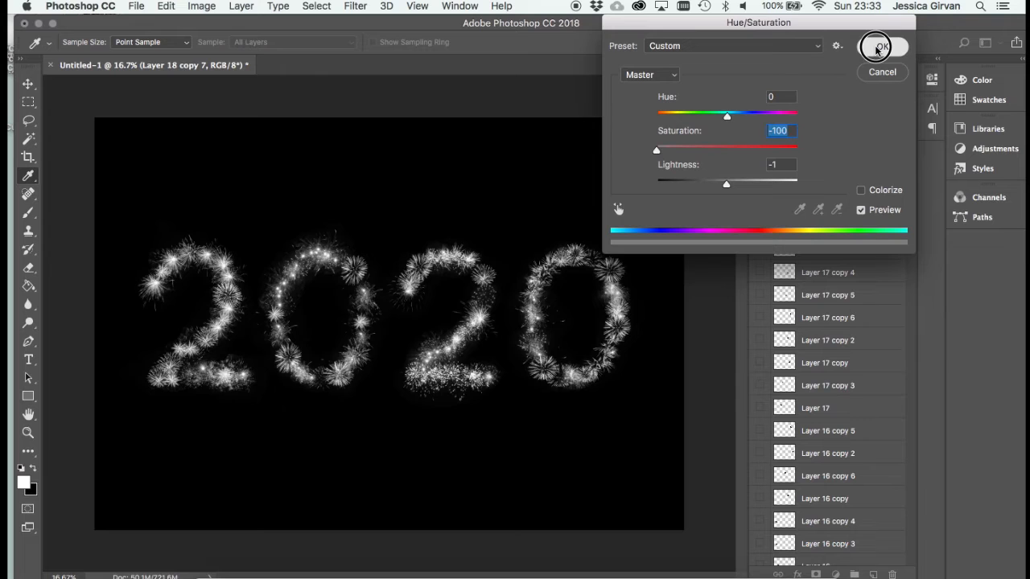
{"action": "left_click", "coordinate": [877, 45]}
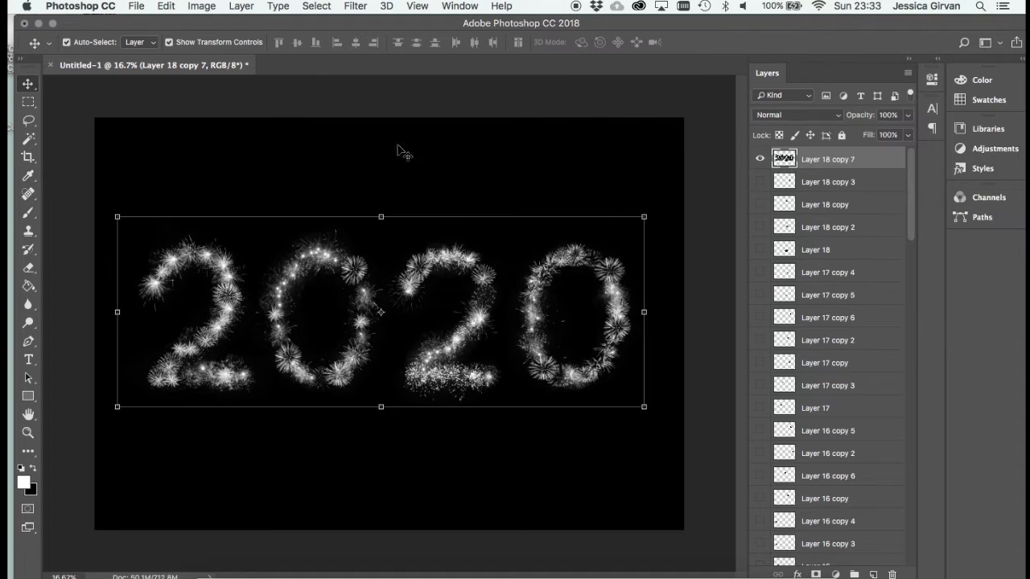
Start a Hue/Saturation adjustment with Colorize enabled on the white fireworks
{"action": "left_click", "coordinate": [201, 7]}
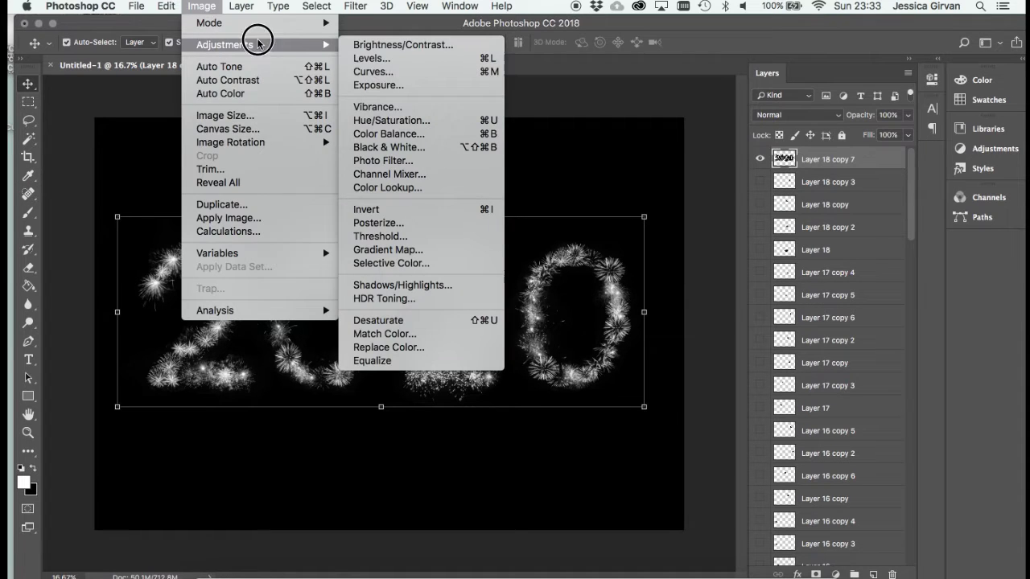
{"action": "left_click", "coordinate": [391, 119]}
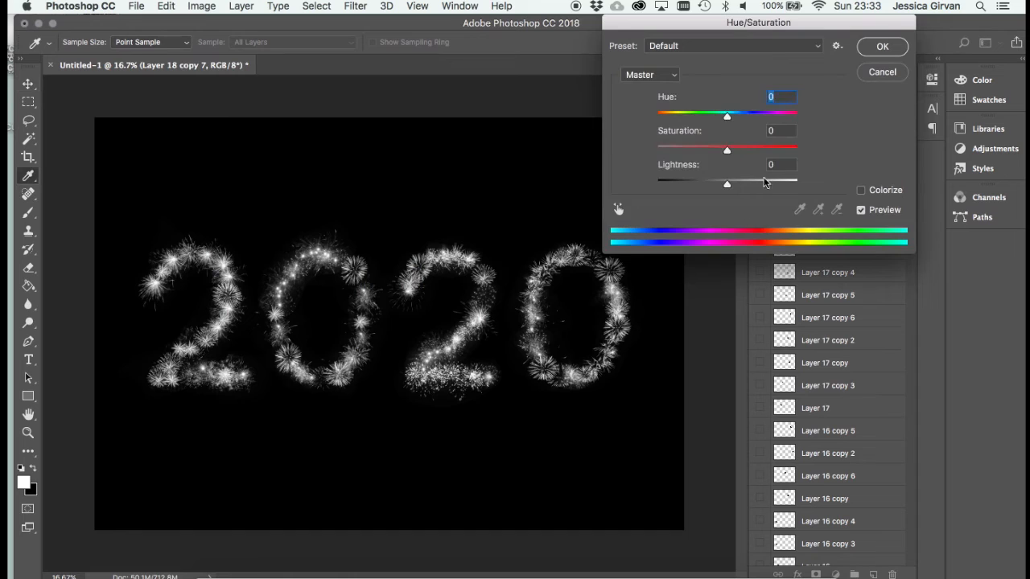
{"action": "left_click_drag", "start_coordinate": [728, 151], "coordinate": [791, 151]}
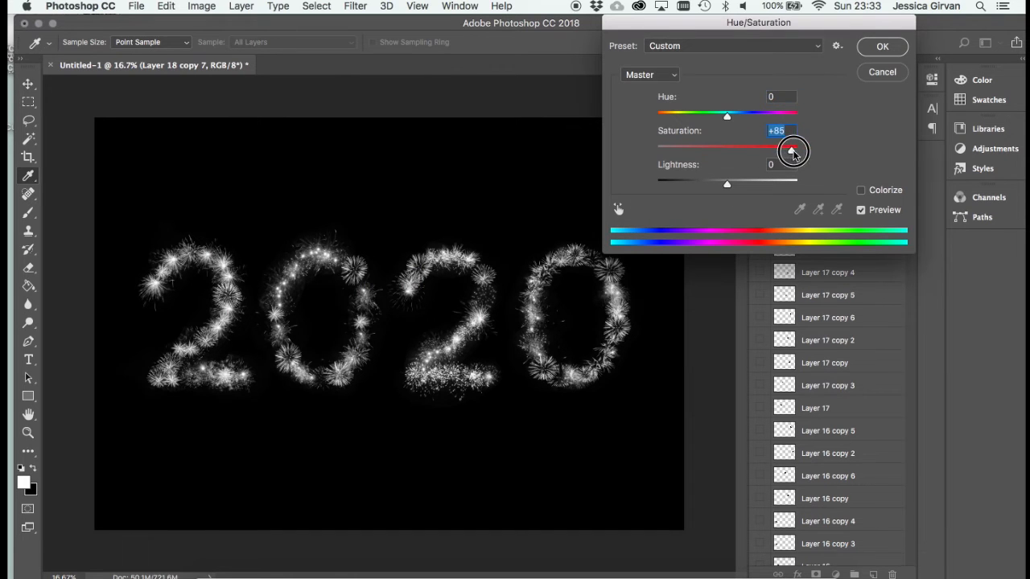
{"action": "left_click_drag", "start_coordinate": [791, 152], "coordinate": [798, 151]}
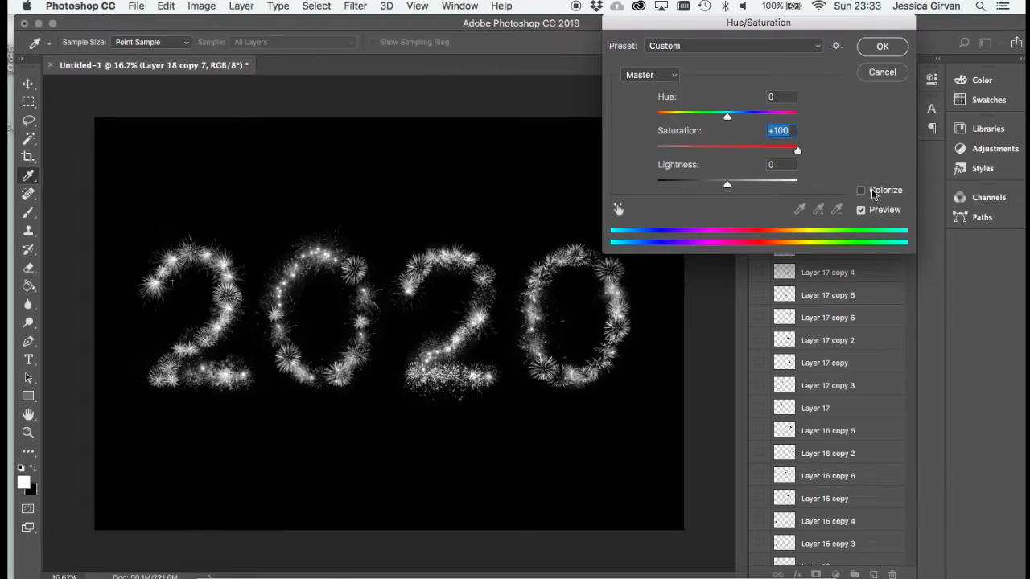
{"action": "left_click", "coordinate": [861, 190]}
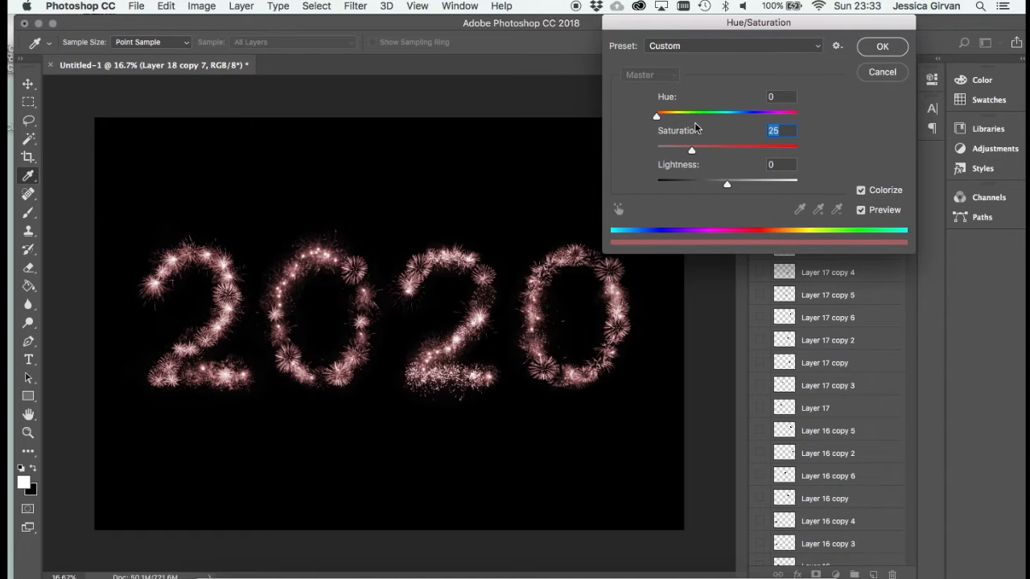
Settle the tint at Hue 36, Saturation 34 for a soft pale gold and apply it
{"action": "left_click_drag", "start_coordinate": [657, 116], "coordinate": [697, 116]}
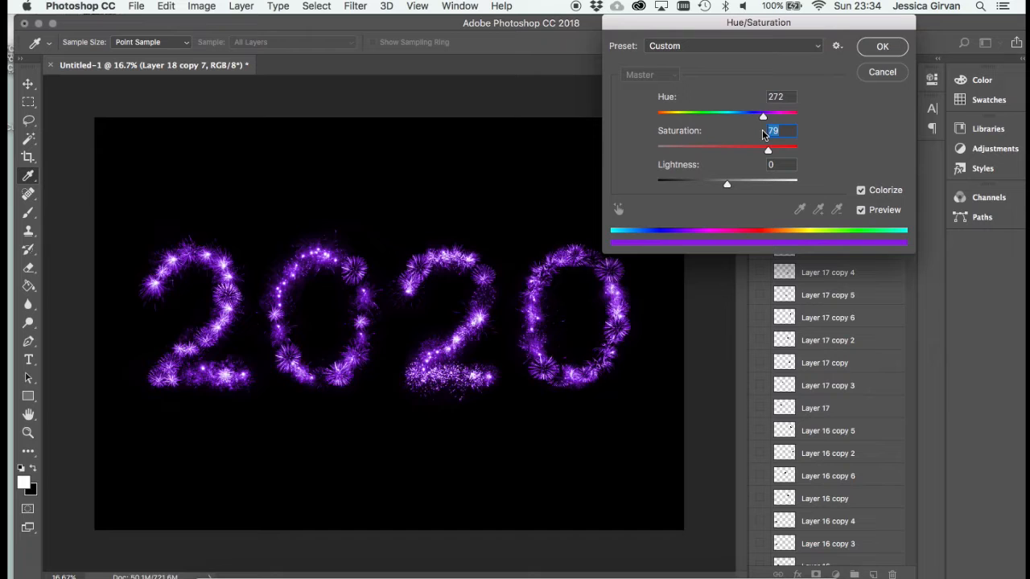
{"action": "left_click_drag", "start_coordinate": [763, 115], "coordinate": [657, 116]}
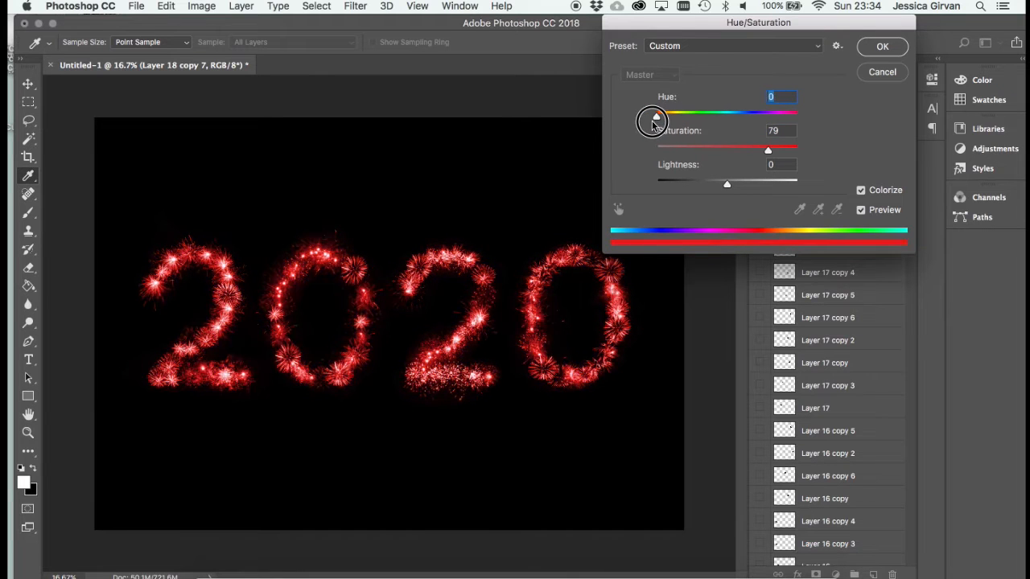
{"action": "left_click_drag", "start_coordinate": [657, 116], "coordinate": [669, 116]}
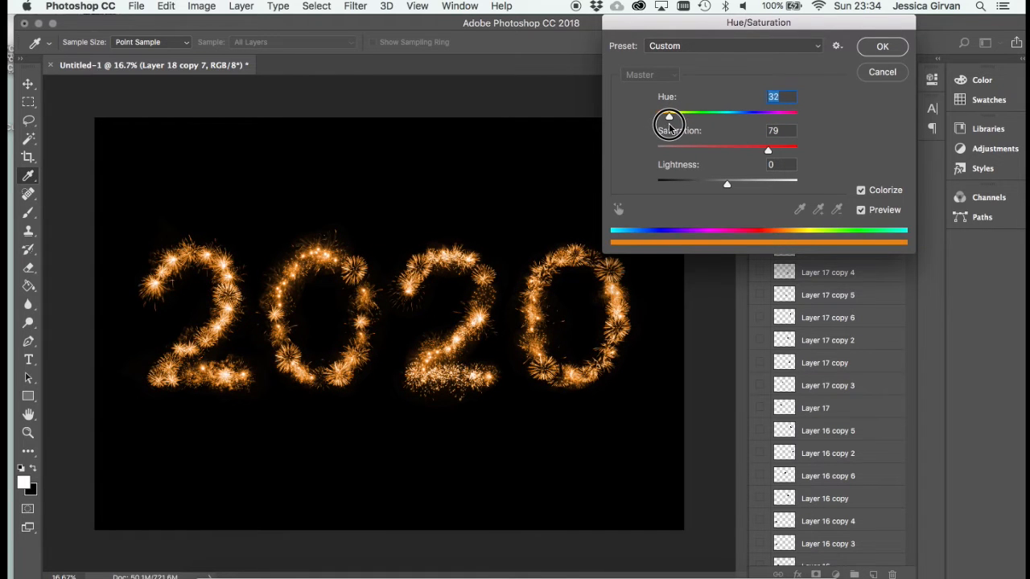
{"action": "left_click_drag", "start_coordinate": [669, 116], "coordinate": [672, 115]}
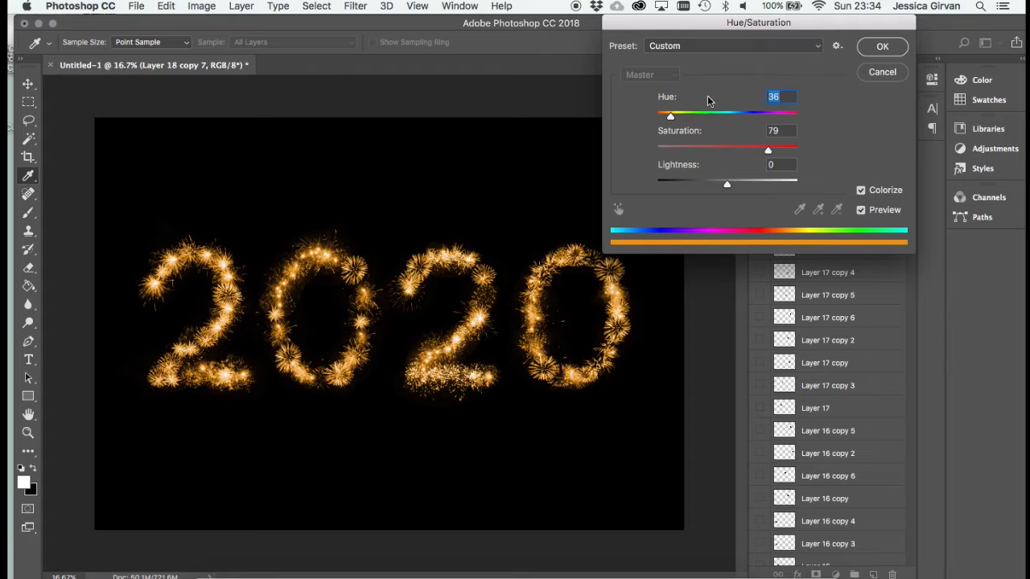
{"action": "left_click_drag", "start_coordinate": [767, 150], "coordinate": [731, 150]}
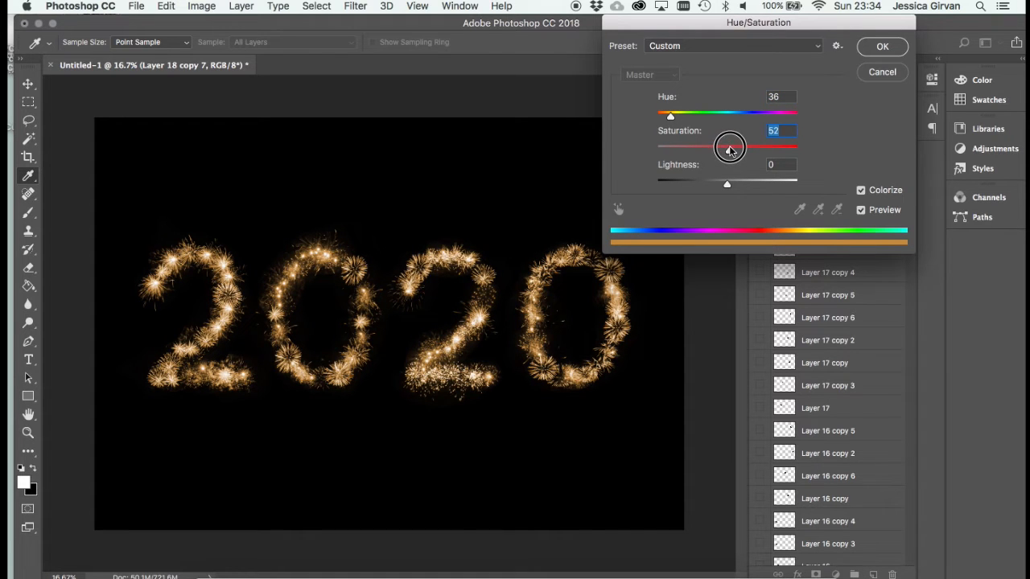
{"action": "left_click_drag", "start_coordinate": [730, 148], "coordinate": [689, 151]}
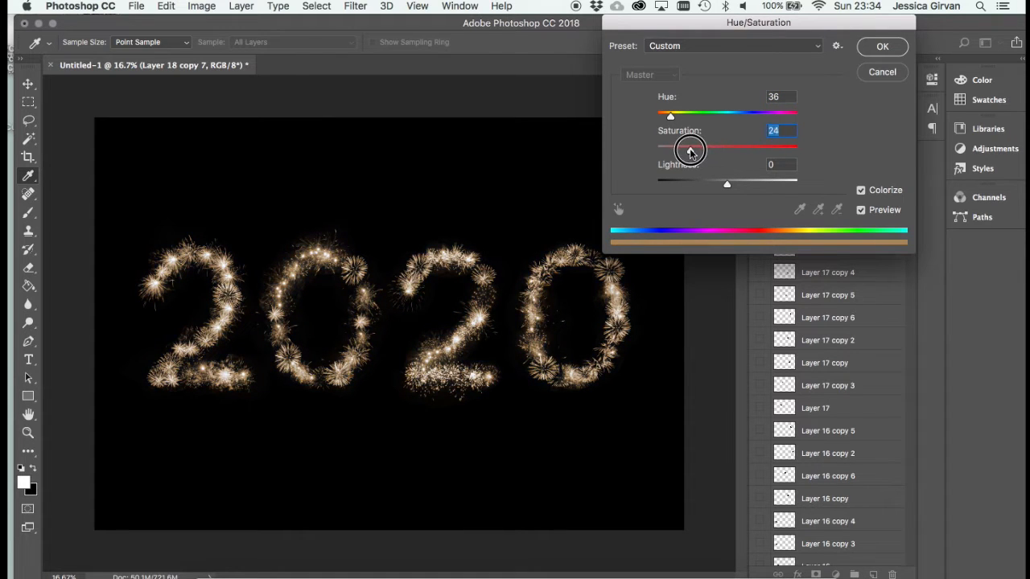
{"action": "left_click_drag", "start_coordinate": [688, 151], "coordinate": [704, 151]}
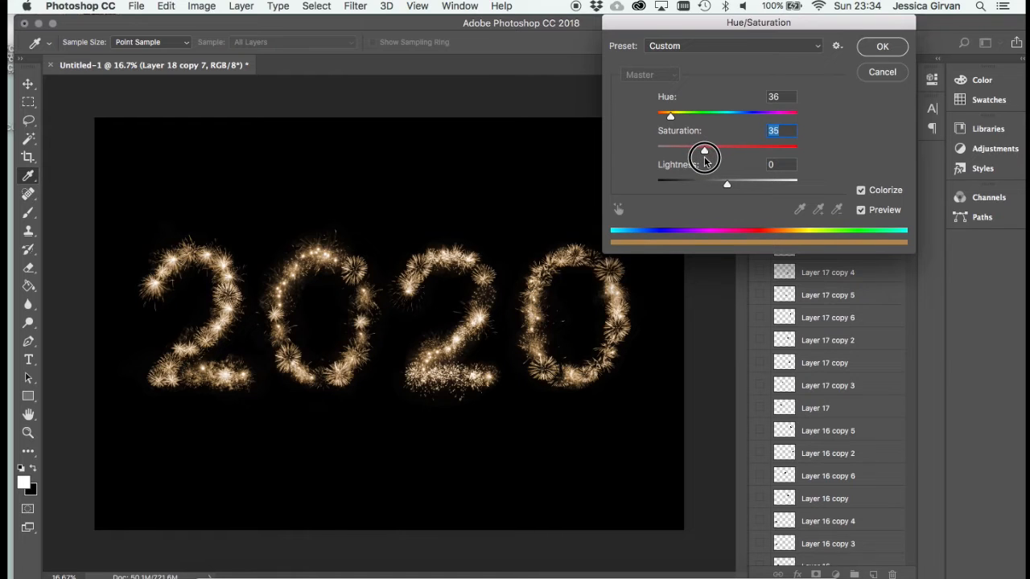
{"action": "left_click_drag", "start_coordinate": [705, 151], "coordinate": [702, 151]}
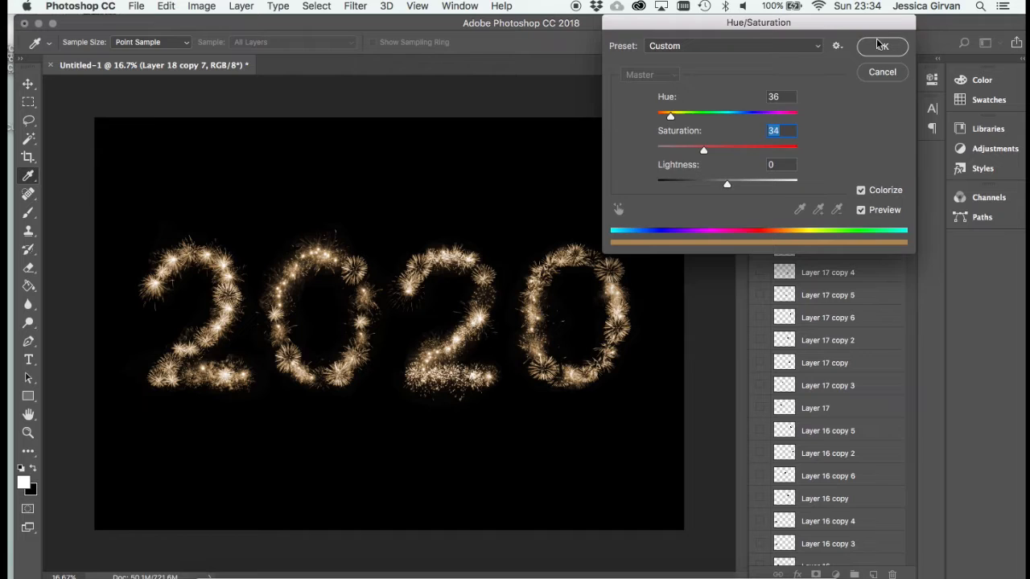
{"action": "left_click", "coordinate": [882, 45]}
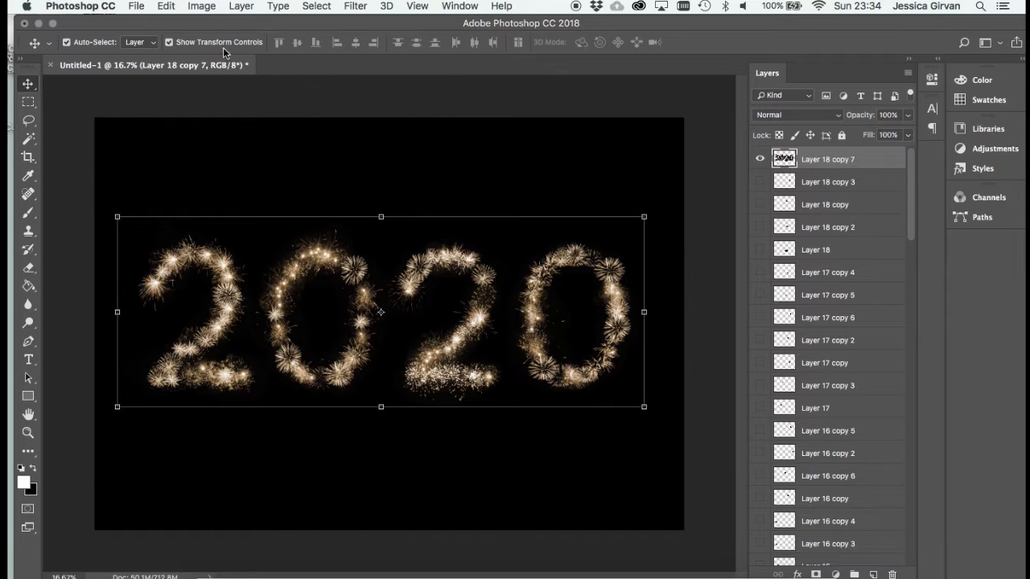
Copy the gold 2020 layer via Layer Via Copy and begin adjusting its colour
{"action": "left_click", "coordinate": [242, 7]}
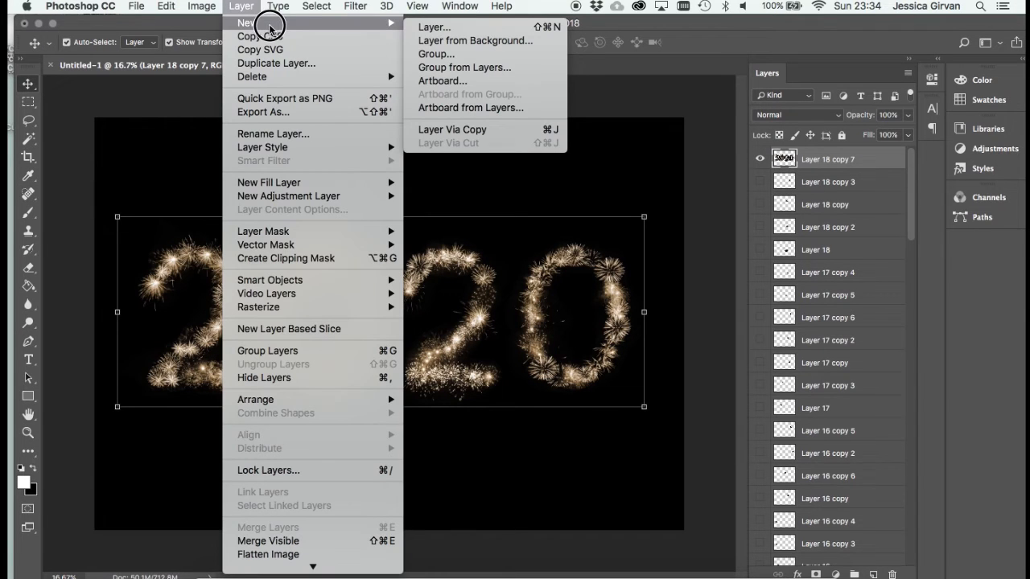
{"action": "mouse_move", "coordinate": [453, 129]}
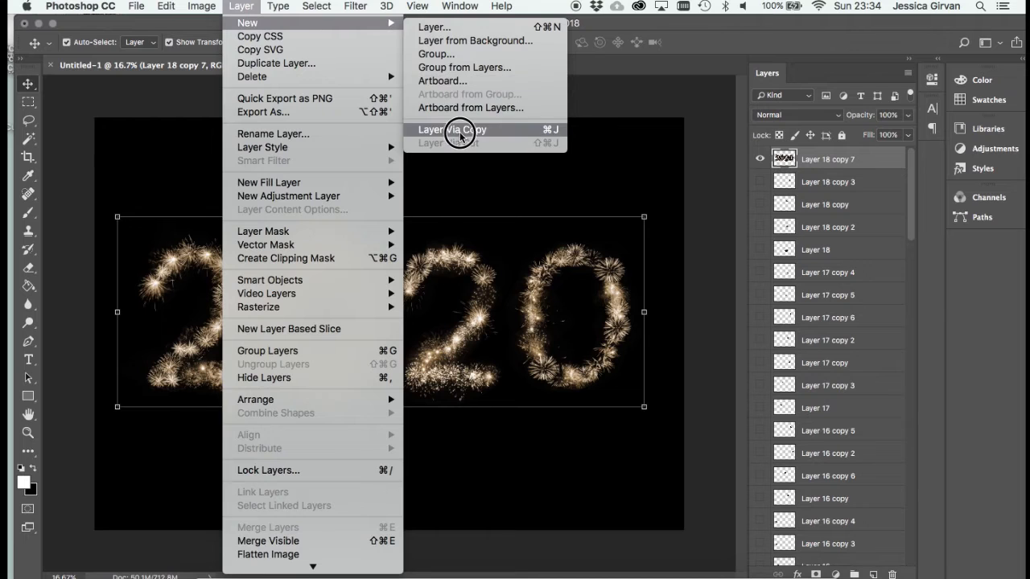
{"action": "left_click", "coordinate": [201, 6]}
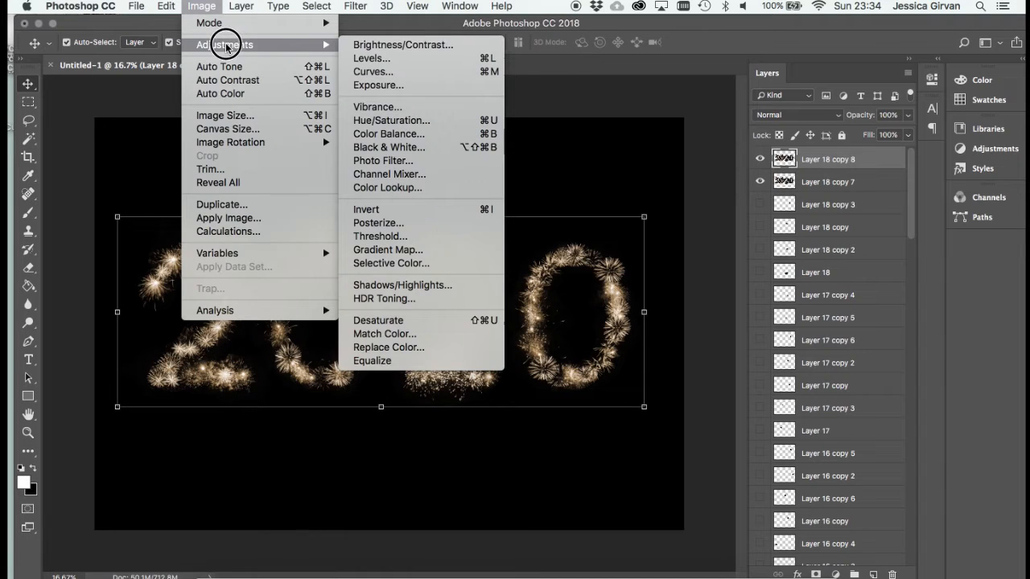
{"action": "left_click", "coordinate": [391, 119]}
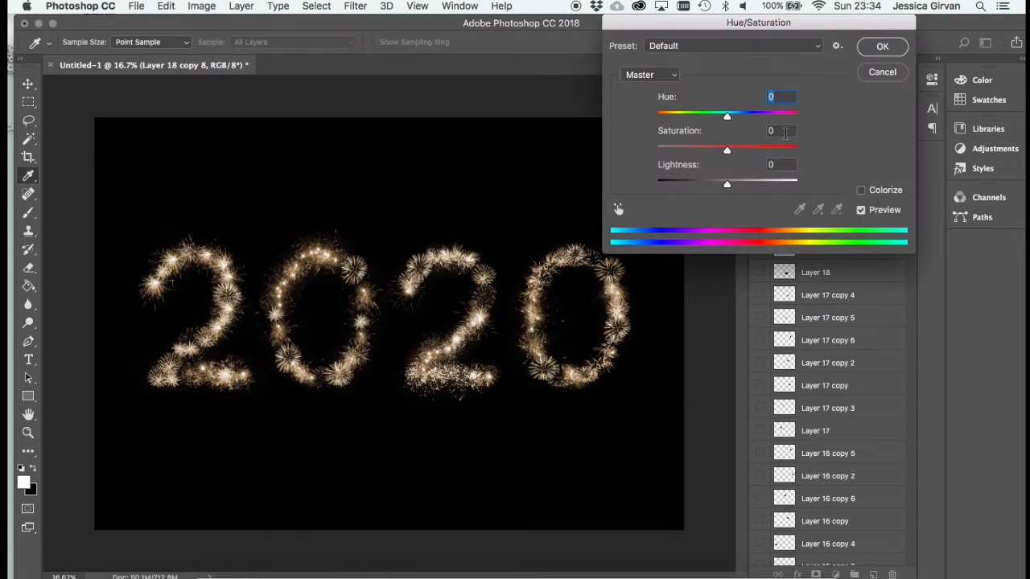
Give the copy Saturation +74 and Hue +1 for a vivid orange-gold and apply it
{"action": "left_click_drag", "start_coordinate": [727, 151], "coordinate": [779, 152]}
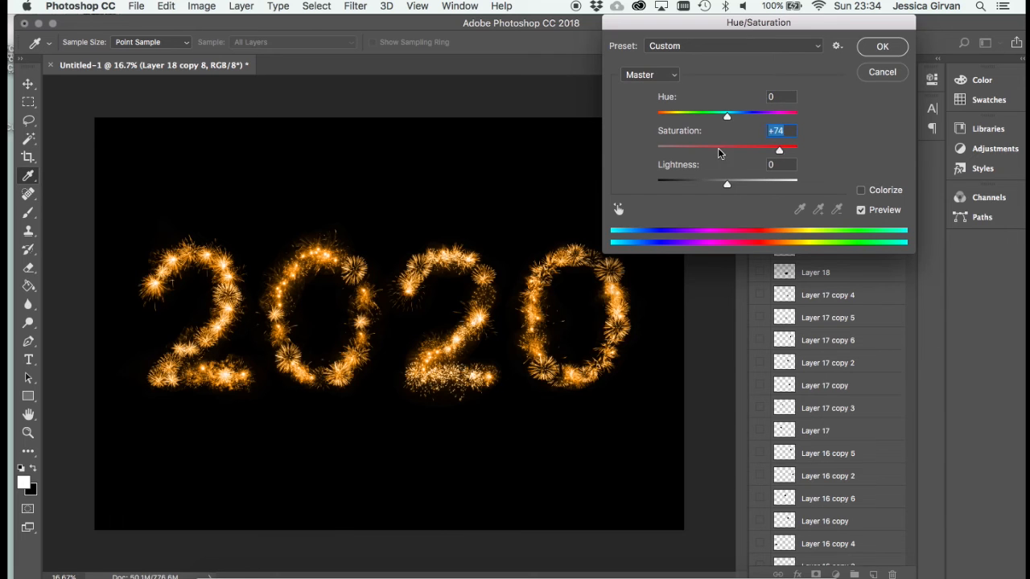
{"action": "left_click_drag", "start_coordinate": [727, 115], "coordinate": [726, 116]}
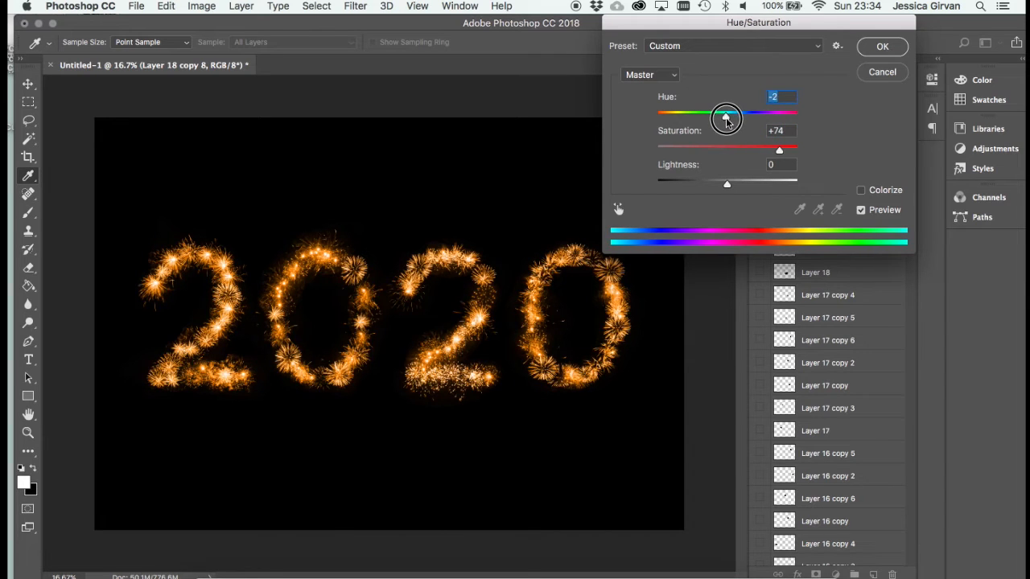
{"action": "left_click_drag", "start_coordinate": [726, 116], "coordinate": [727, 116]}
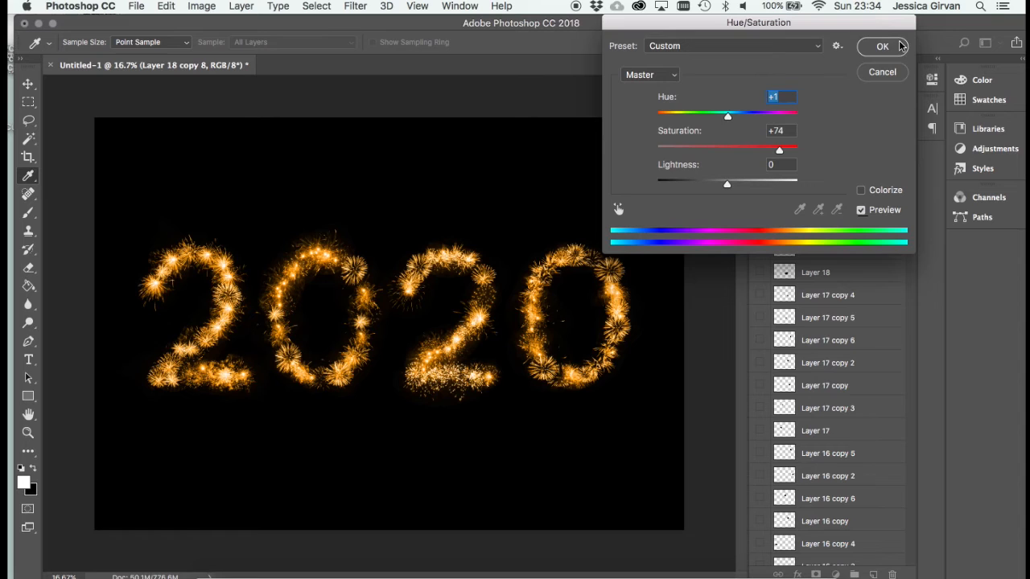
{"action": "left_click", "coordinate": [881, 45]}
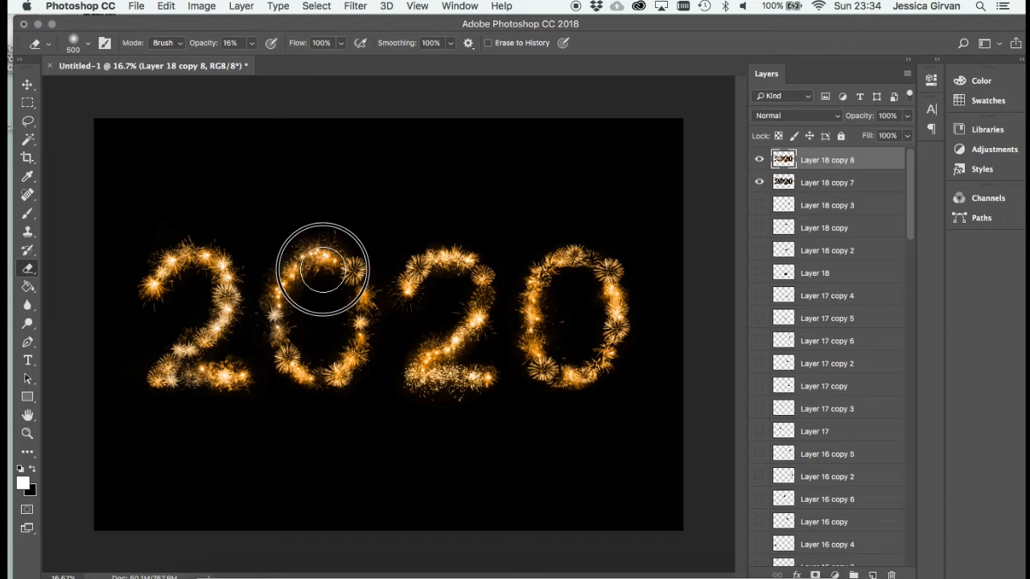
Softly erase part of the orange copy over the first 0 at 16% opacity
{"action": "left_click_drag", "start_coordinate": [321, 270], "coordinate": [387, 363]}
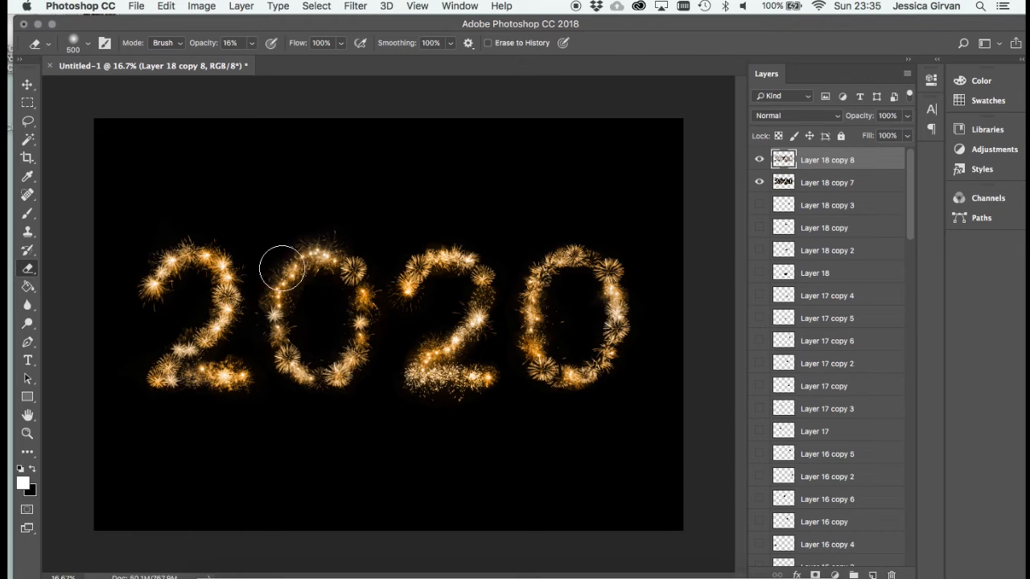
{"action": "left_click", "coordinate": [758, 159]}
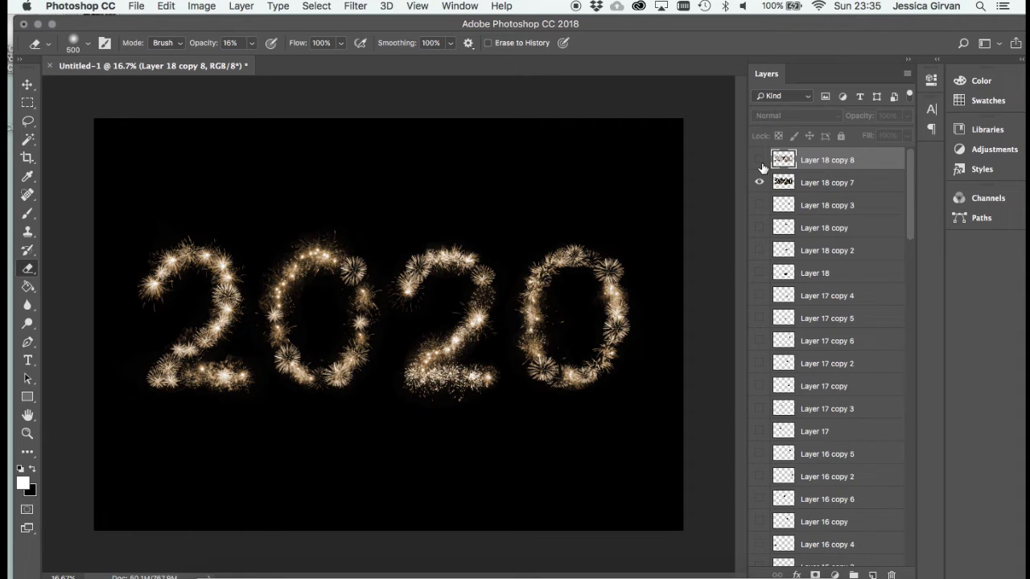
{"action": "left_click", "coordinate": [758, 159]}
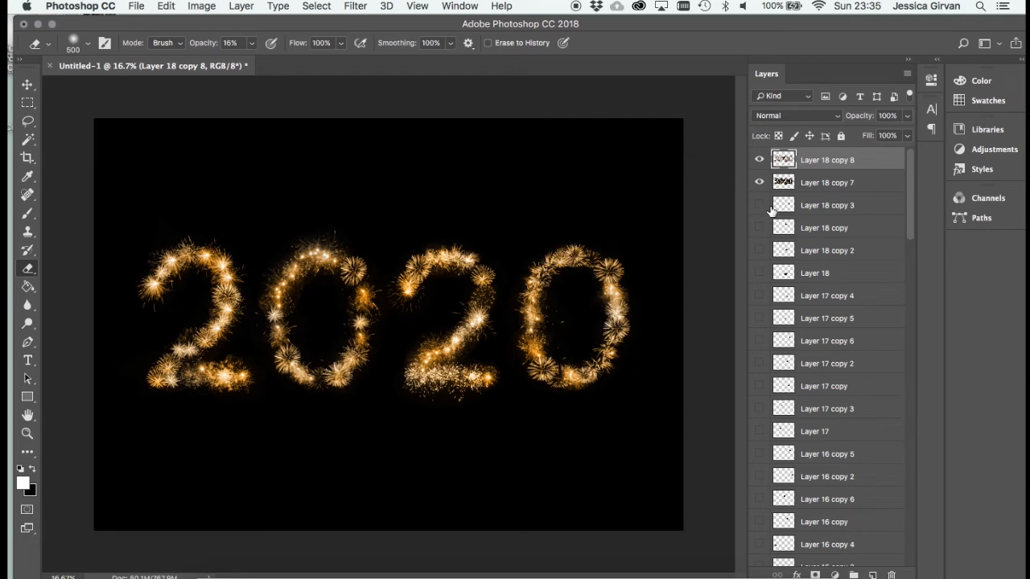
Copy all the sparkler layers at once with Layer Via Copy
{"action": "scroll", "scroll_direction": "down", "scroll_amount": 3}
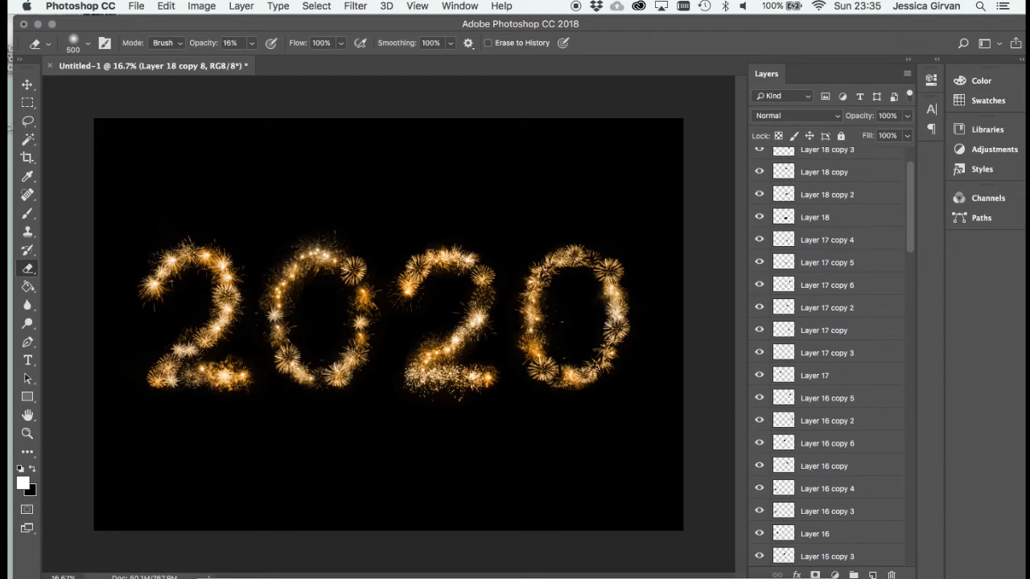
{"action": "scroll", "scroll_direction": "down", "scroll_amount": 3}
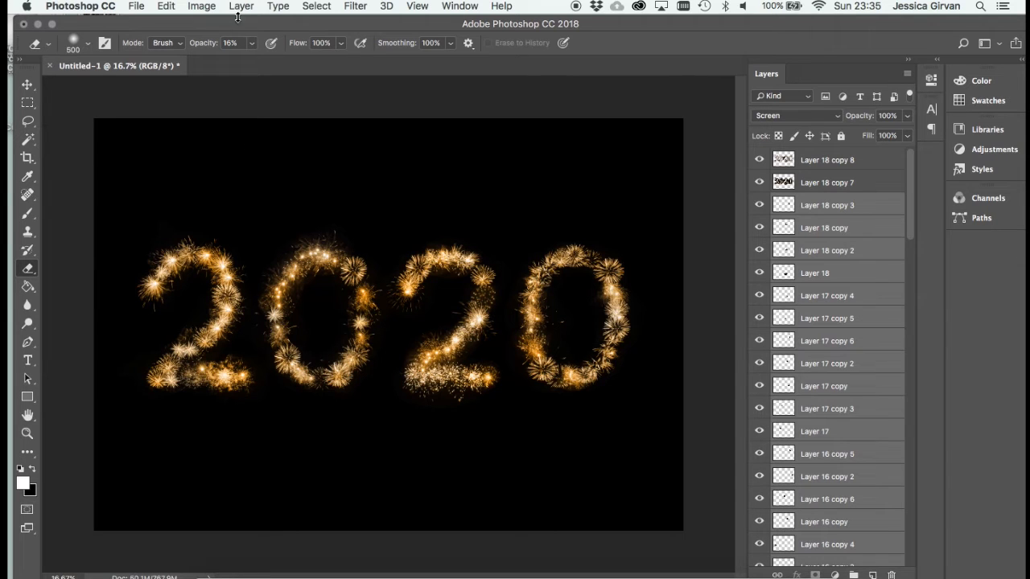
{"action": "left_click", "coordinate": [241, 7]}
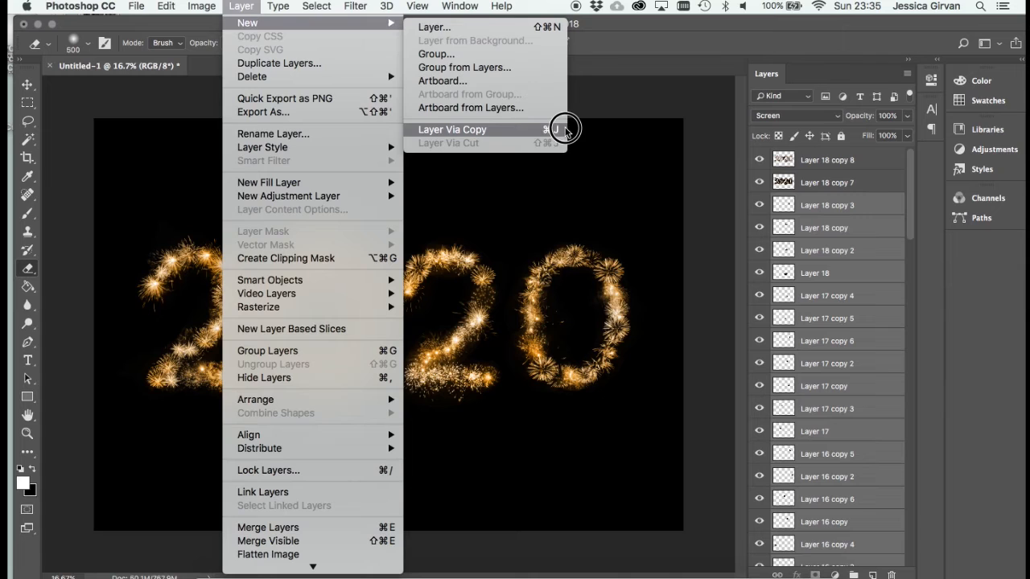
{"action": "left_click", "coordinate": [451, 128]}
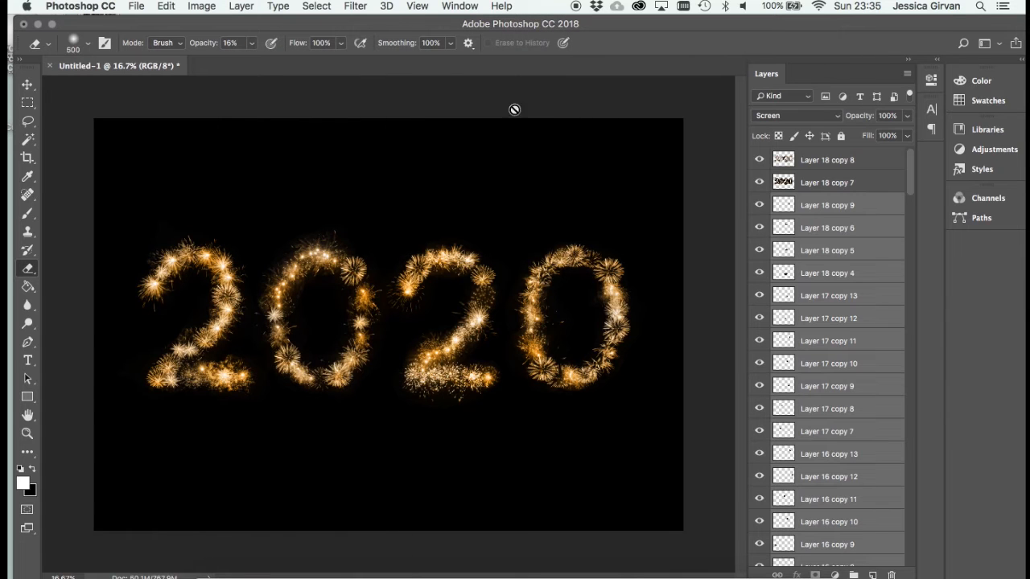
Merge the copied layers into one multicoloured 2020 layer
{"action": "left_click", "coordinate": [241, 7]}
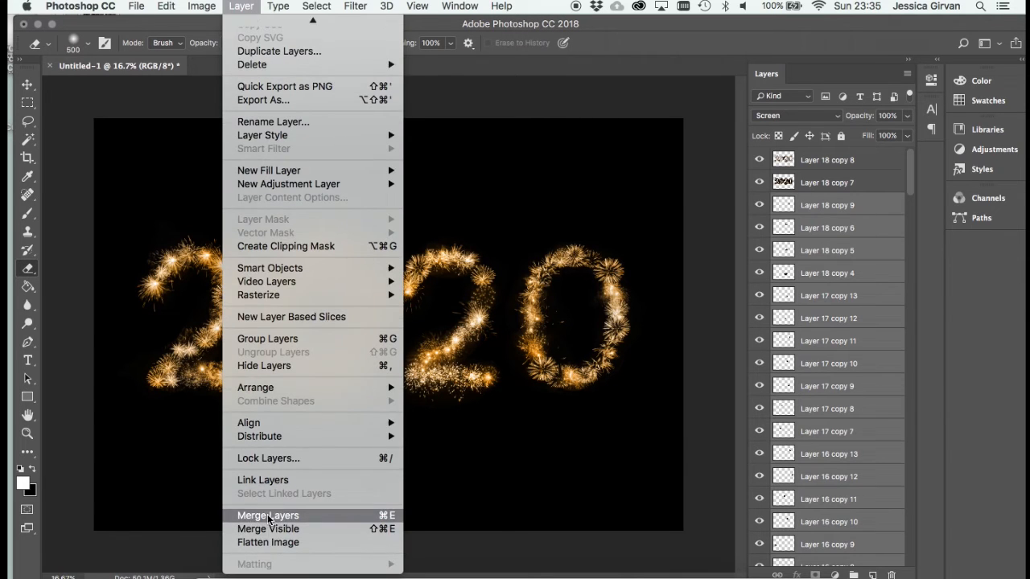
{"action": "left_click", "coordinate": [268, 515]}
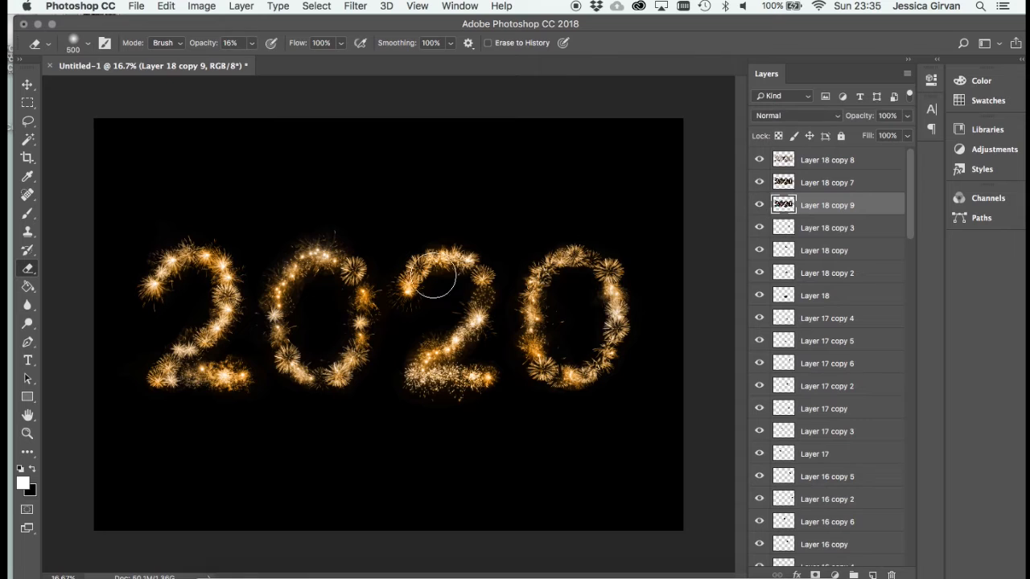
{"action": "left_click", "coordinate": [26, 84]}
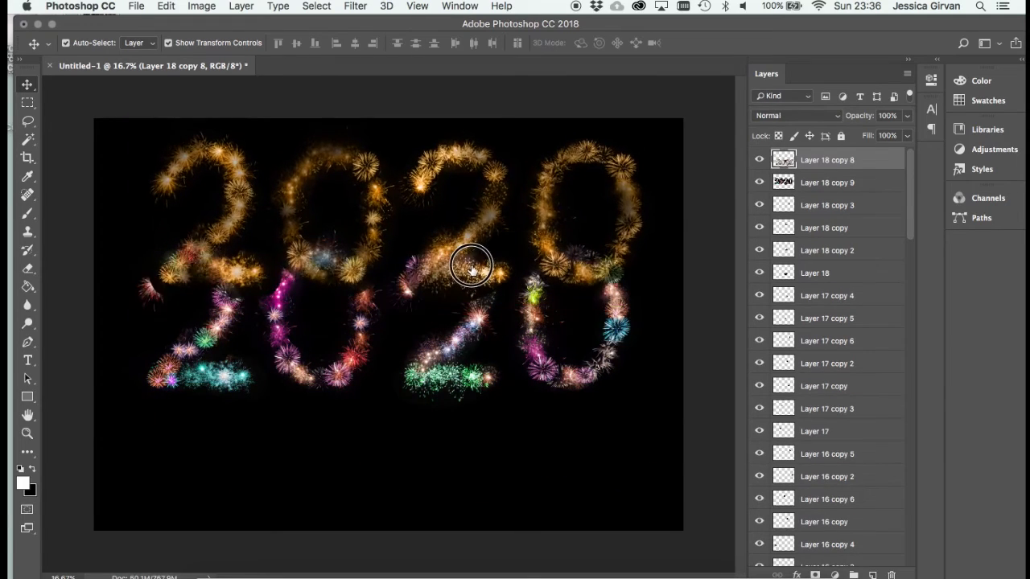
Move the merged multicoloured 2020 below the gold version to preview it
{"action": "left_click_drag", "start_coordinate": [470, 266], "coordinate": [470, 464]}
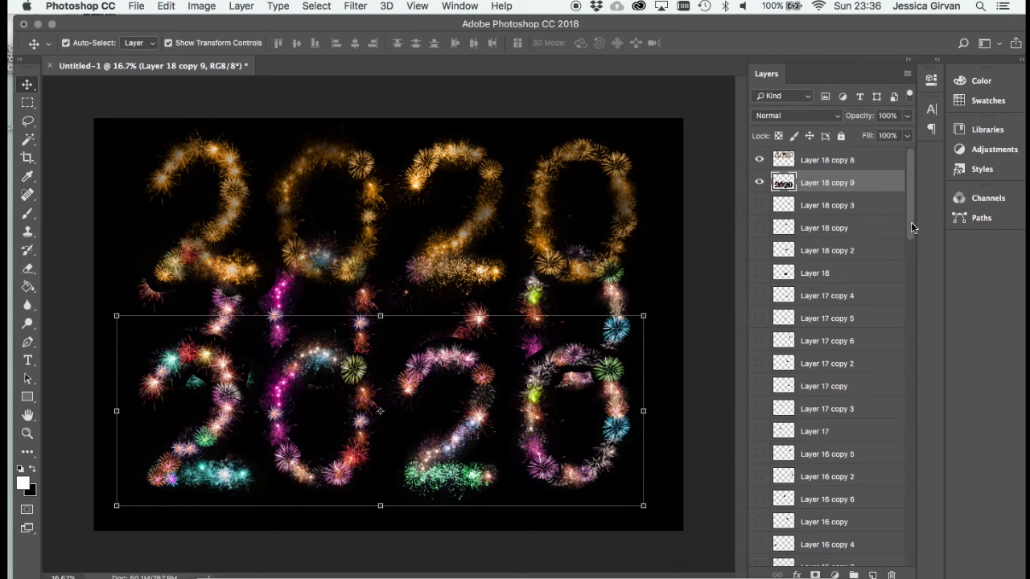
{"action": "scroll", "scroll_direction": "down", "scroll_amount": 3}
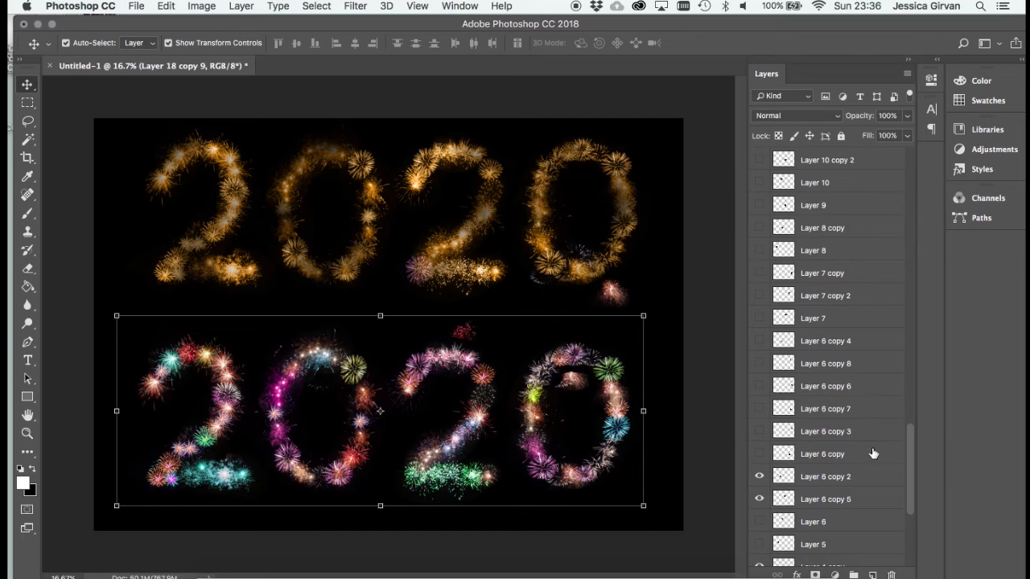
{"action": "scroll", "scroll_direction": "down", "scroll_amount": 3}
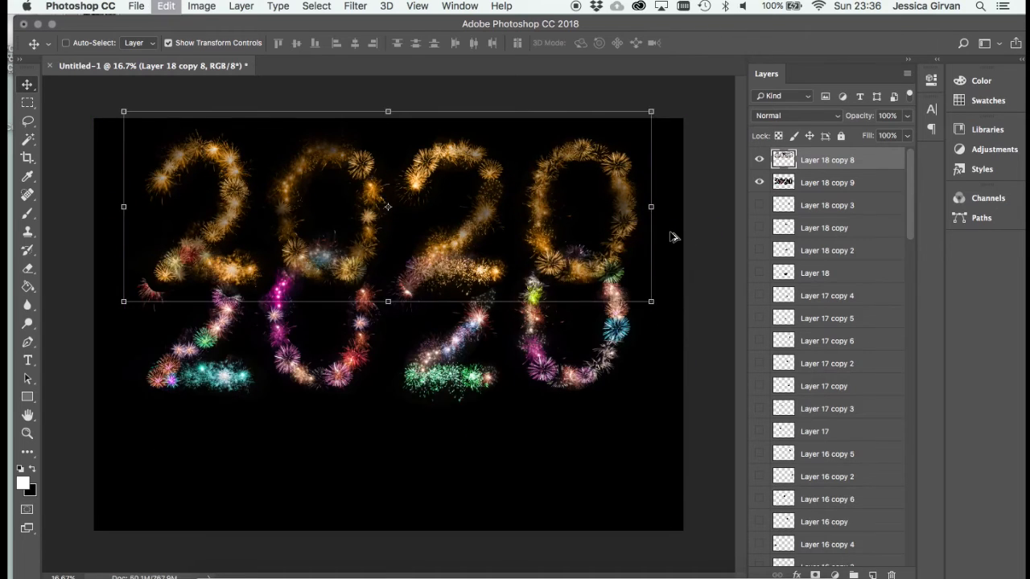
Hide the other layers so only the orange sparkler 2020 shows
{"action": "left_click", "coordinate": [759, 182]}
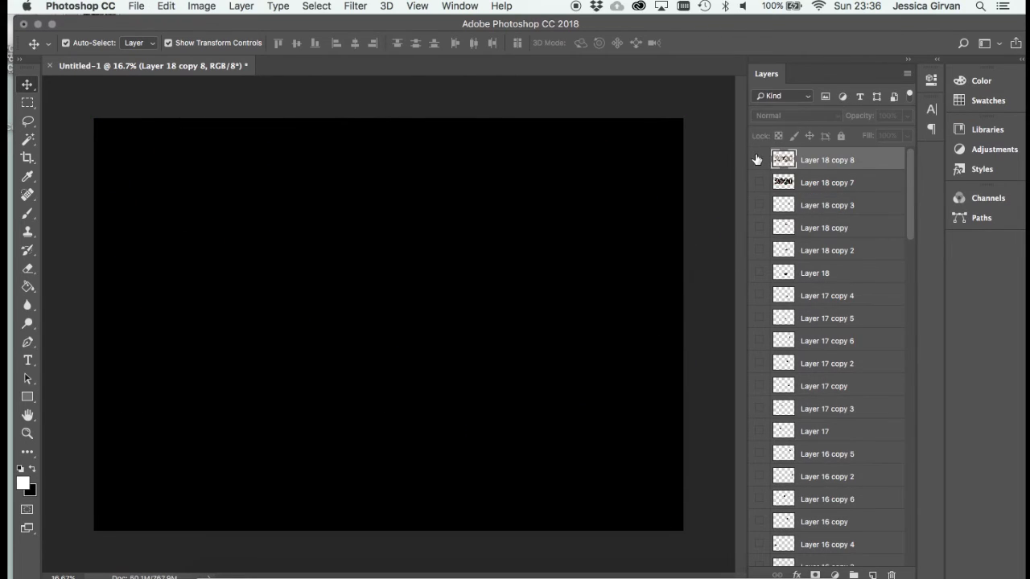
{"action": "left_click", "coordinate": [758, 159]}
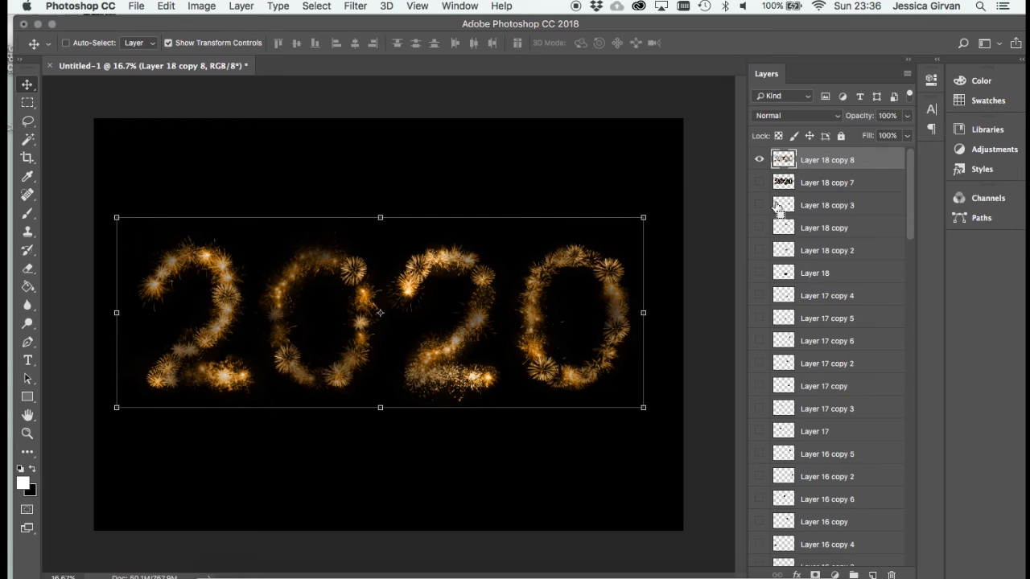